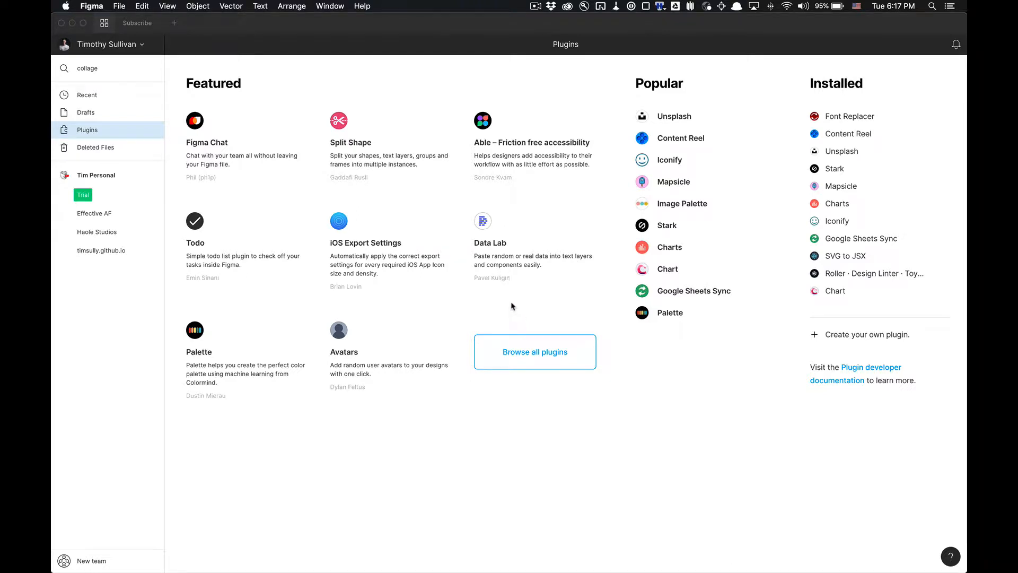
{"action": "mouse_move", "coordinate": [888, 119]}
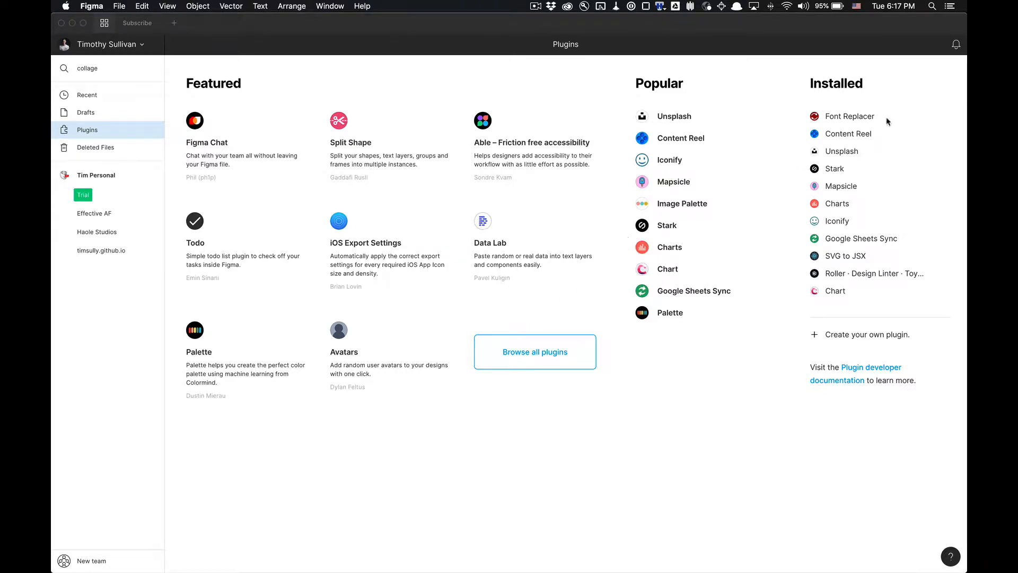
Open the Font Replacer plugin's detail page from the Installed plugins list
{"action": "left_click", "coordinate": [848, 116]}
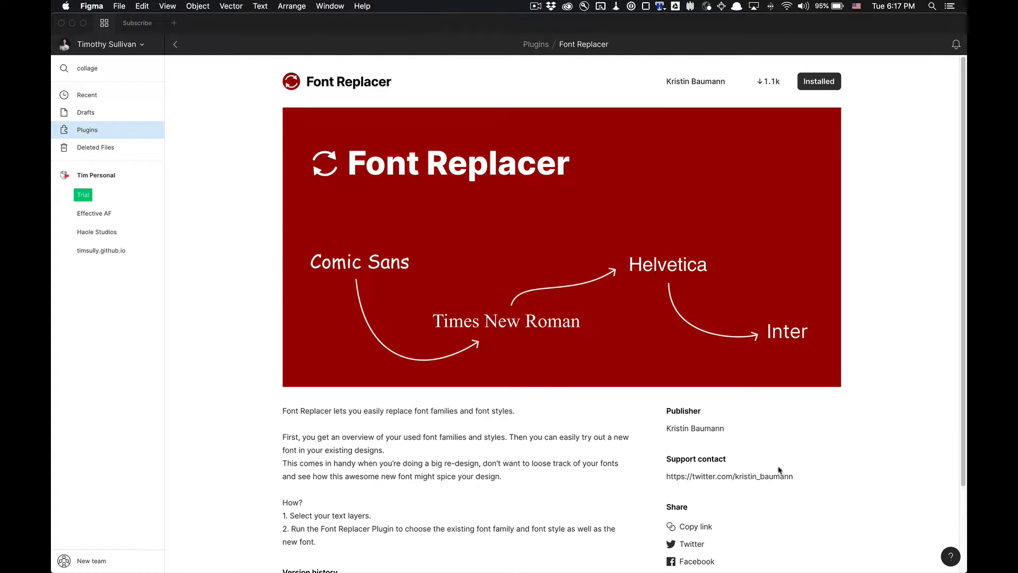
{"action": "mouse_move", "coordinate": [655, 495]}
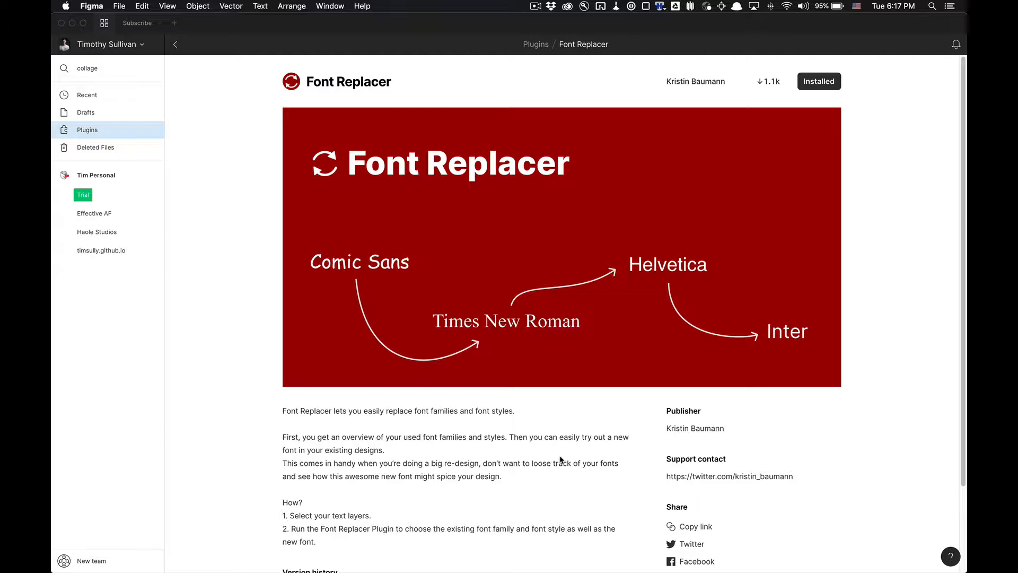
{"action": "mouse_move", "coordinate": [136, 30]}
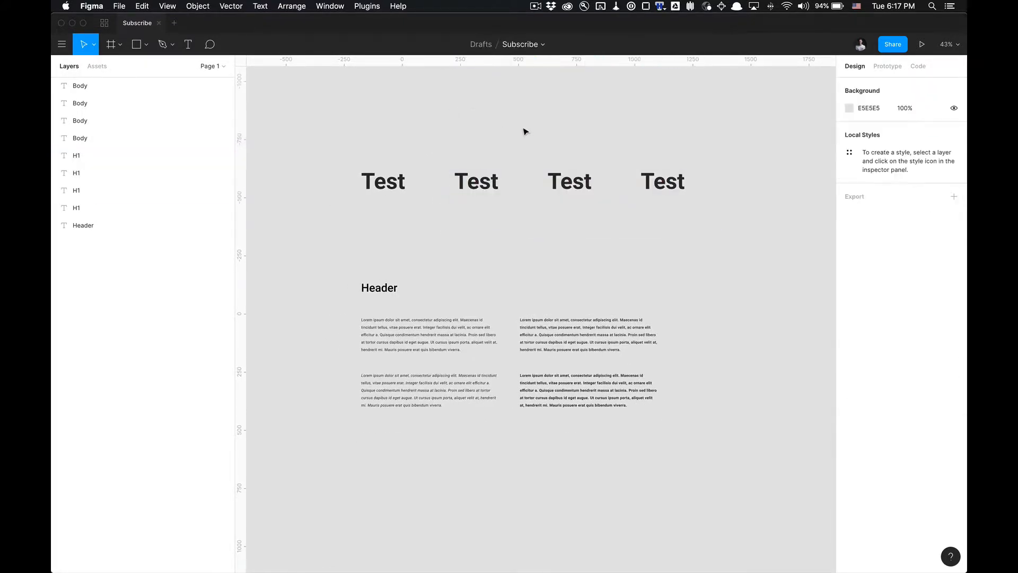
{"action": "mouse_move", "coordinate": [446, 192]}
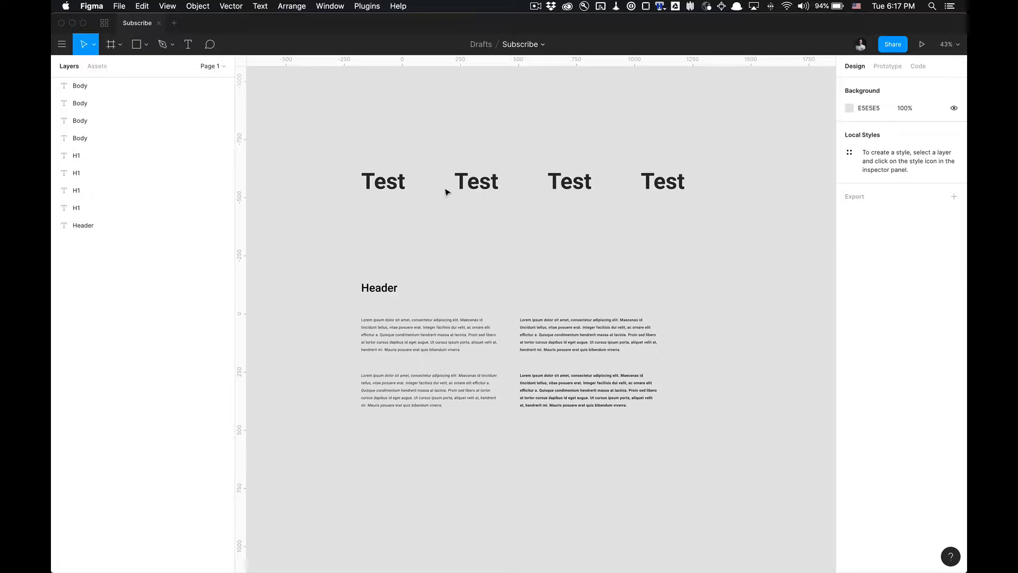
{"action": "mouse_move", "coordinate": [564, 293]}
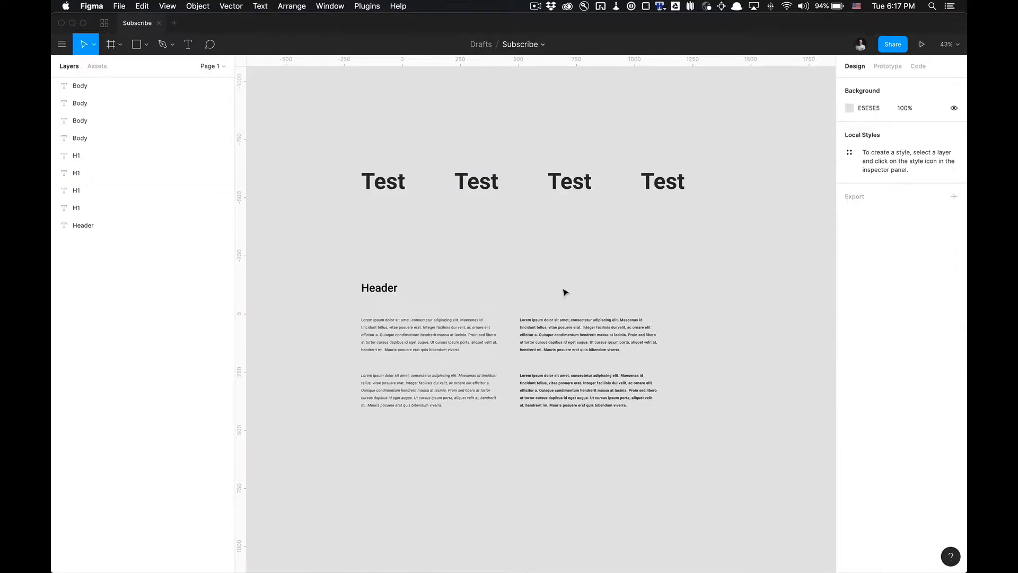
{"action": "right_click", "coordinate": [477, 182]}
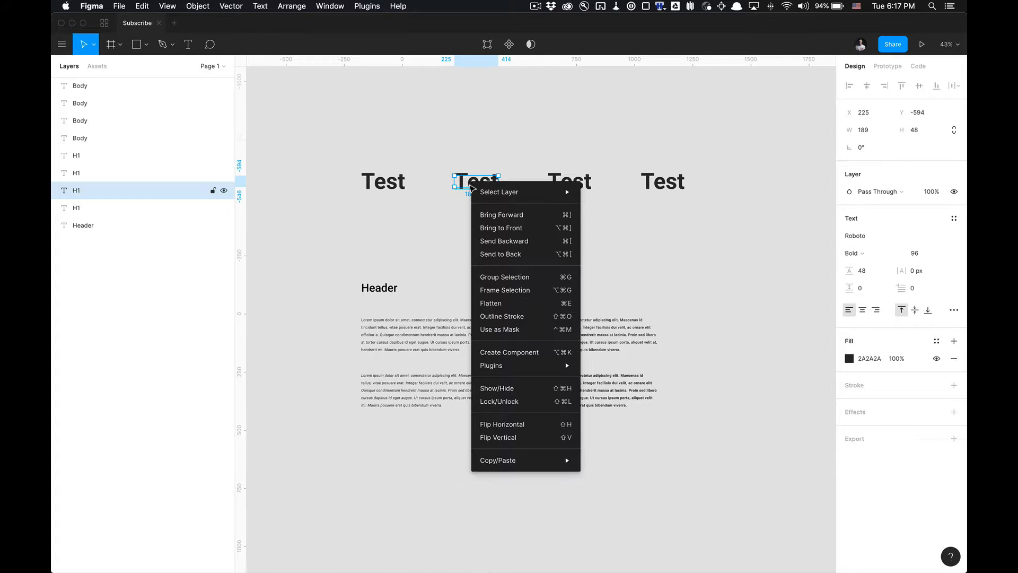
{"action": "mouse_move", "coordinate": [481, 170]}
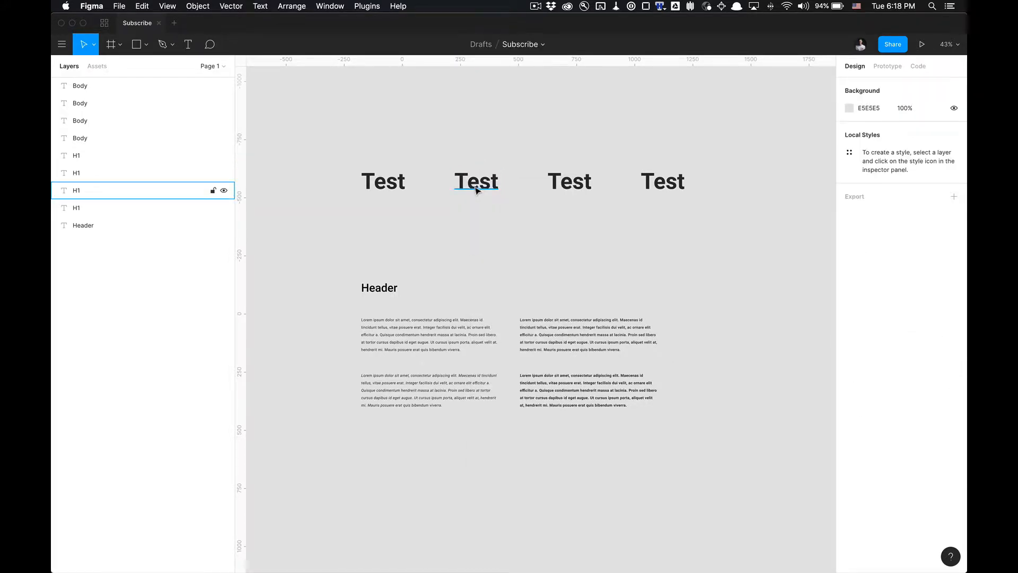
Launch Font Replacer on the second Test heading and tick Roboto - Bold as the old font
{"action": "right_click", "coordinate": [475, 180]}
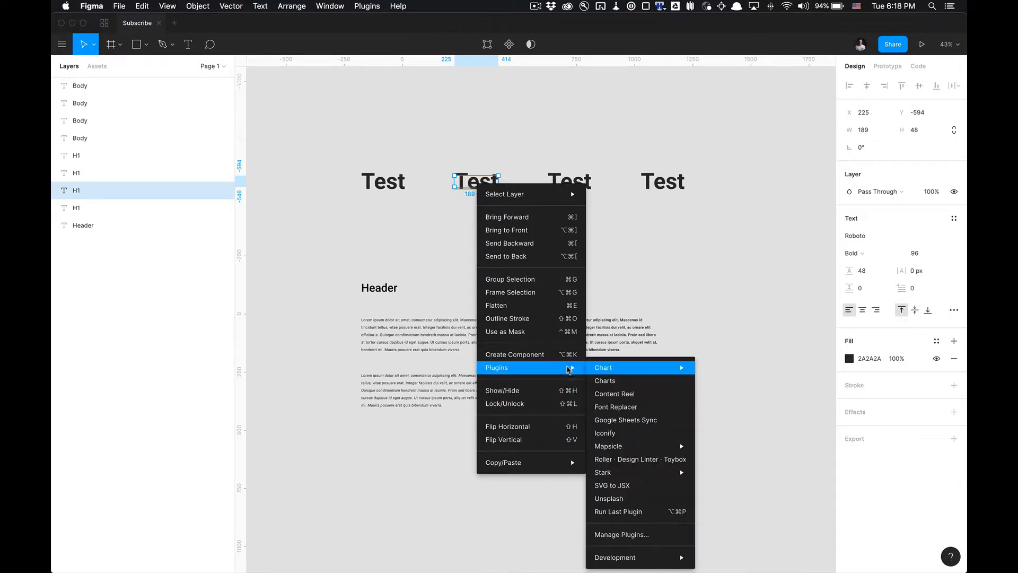
{"action": "left_click", "coordinate": [616, 407]}
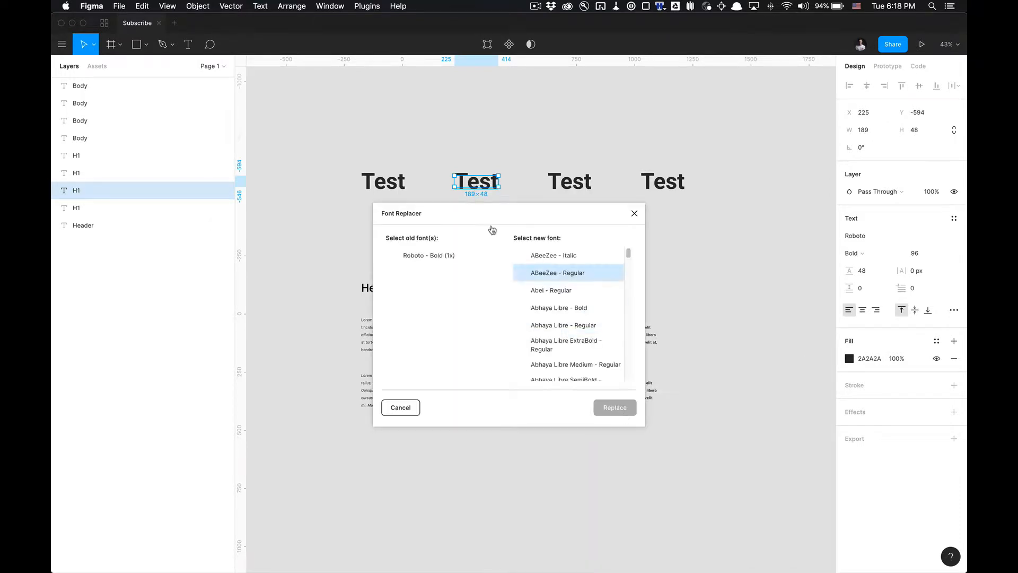
{"action": "left_click", "coordinate": [428, 255]}
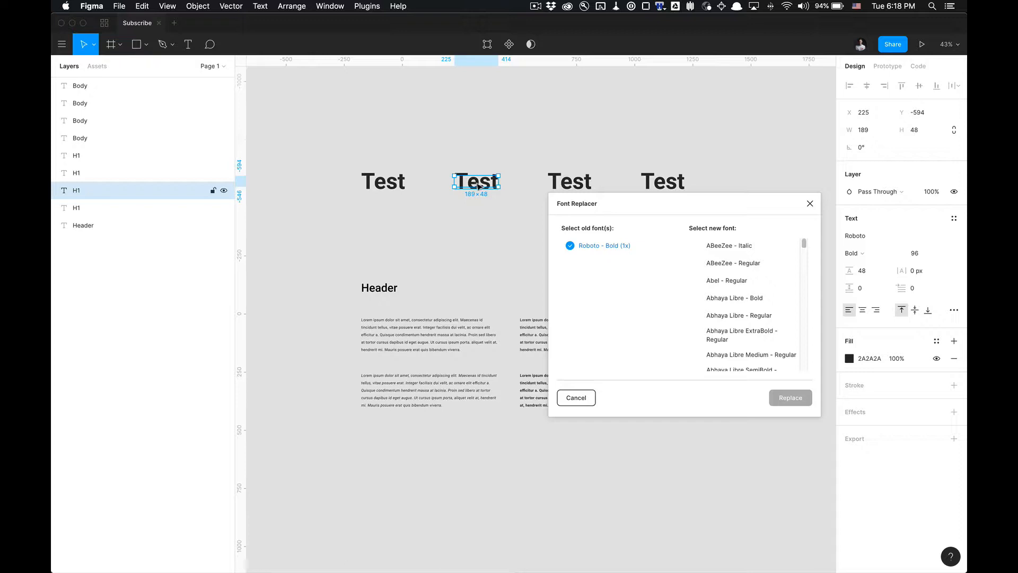
{"action": "mouse_move", "coordinate": [514, 232]}
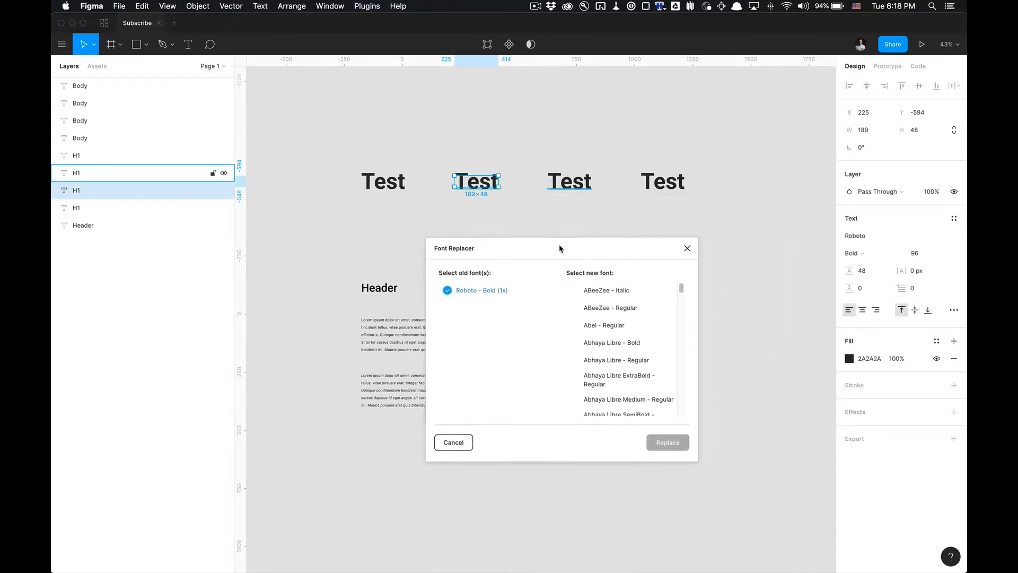
{"action": "left_click", "coordinate": [604, 286]}
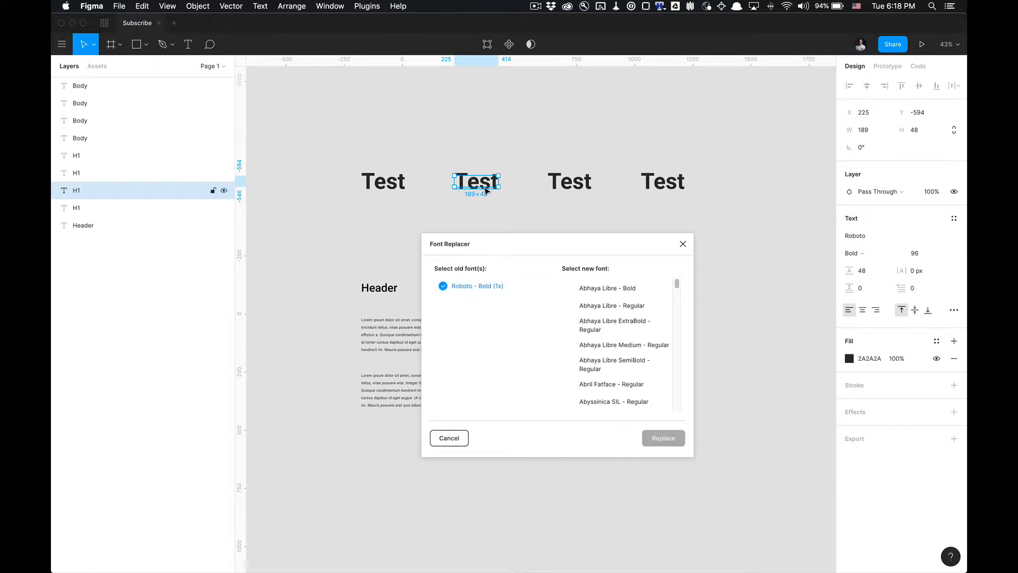
{"action": "mouse_move", "coordinate": [874, 267]}
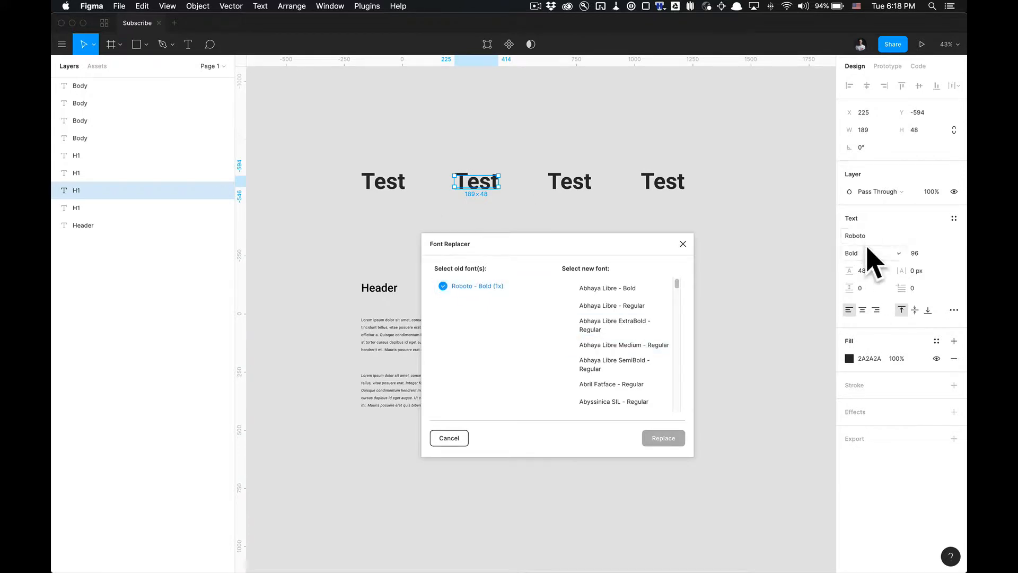
{"action": "mouse_move", "coordinate": [617, 267]}
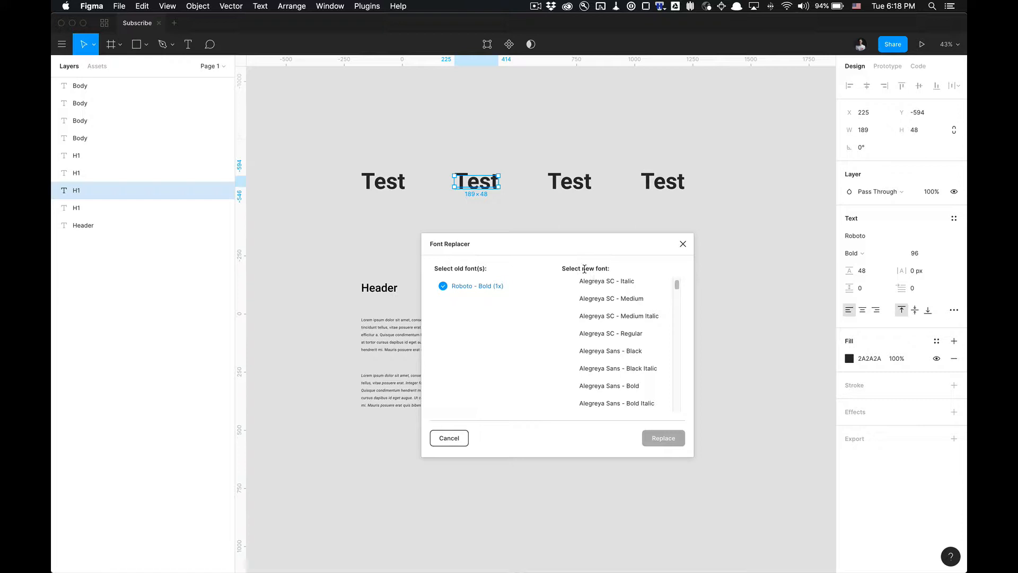
Pick Nobile - Bold as the new font and replace Roboto Bold on the heading
{"action": "scroll", "scroll_direction": "down", "scroll_amount": 3}
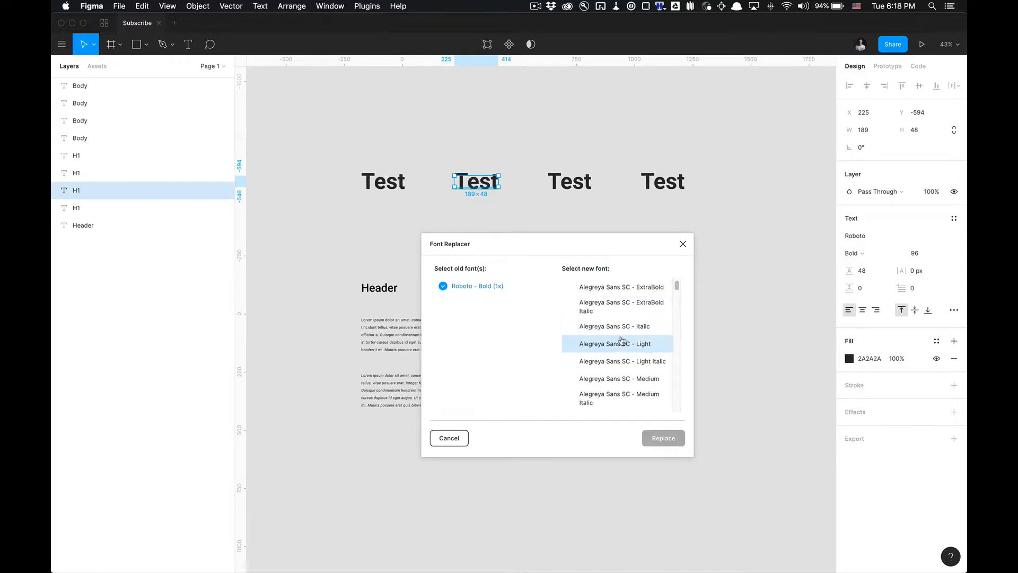
{"action": "scroll", "scroll_direction": "down", "scroll_amount": 3}
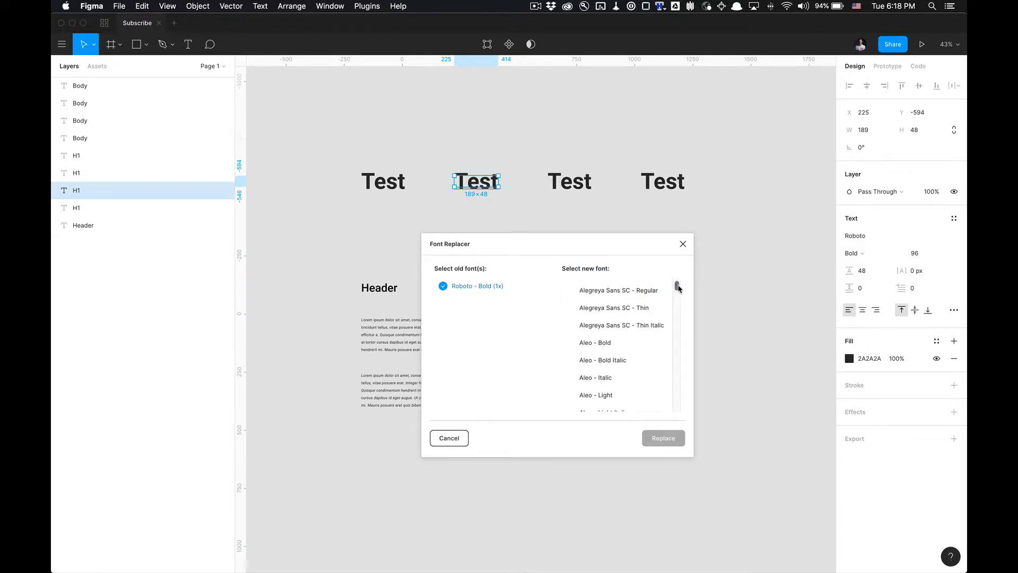
{"action": "scroll", "scroll_direction": "down", "scroll_amount": 3}
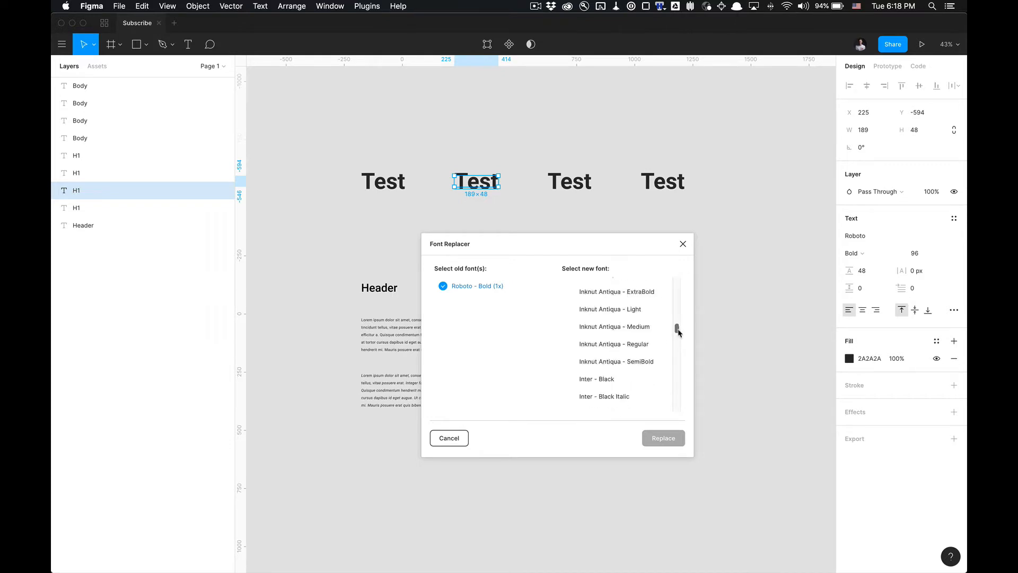
{"action": "scroll", "scroll_direction": "down", "scroll_amount": 3}
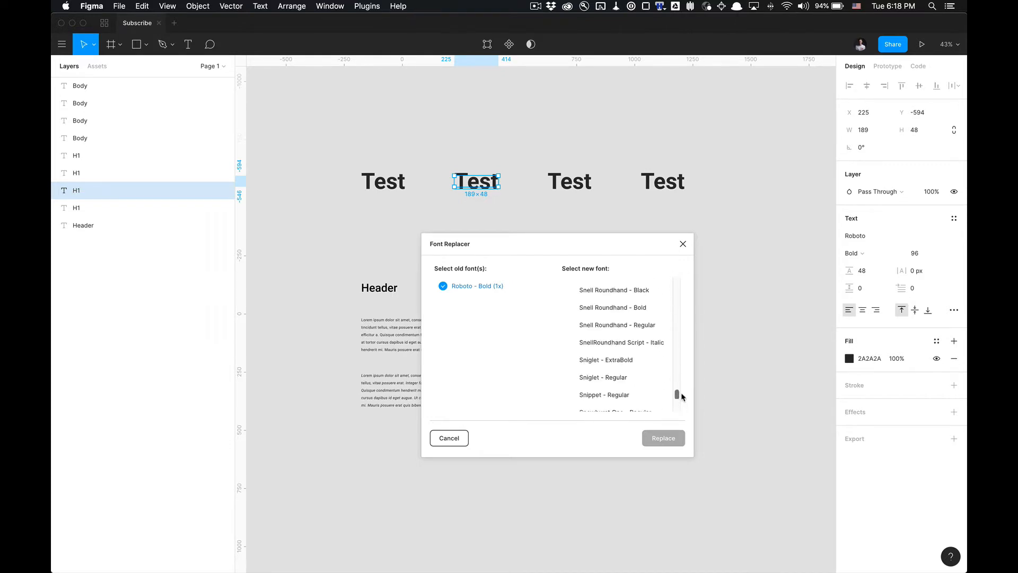
{"action": "scroll", "scroll_direction": "down", "scroll_amount": 3}
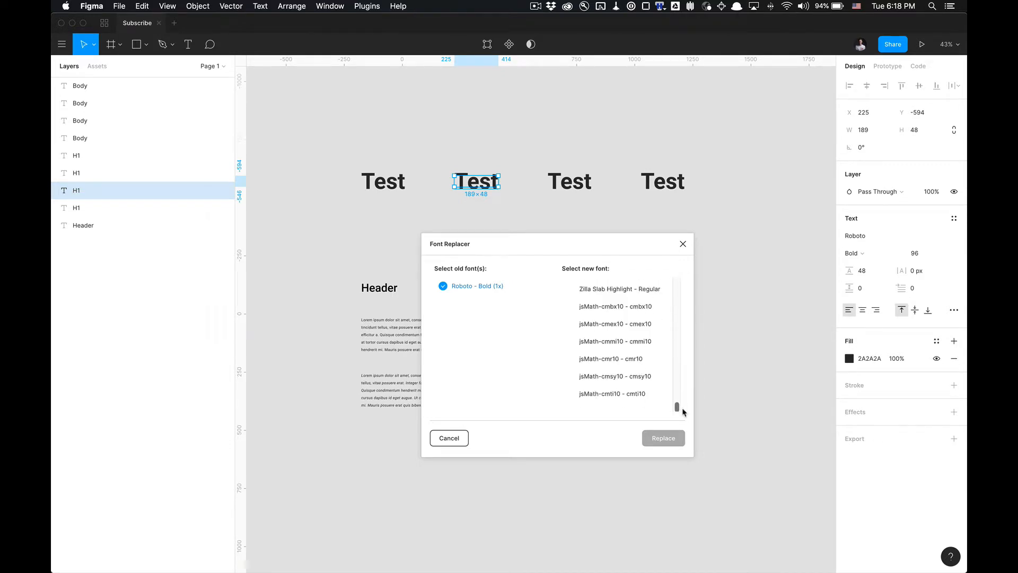
{"action": "scroll", "scroll_direction": "down", "scroll_amount": 3}
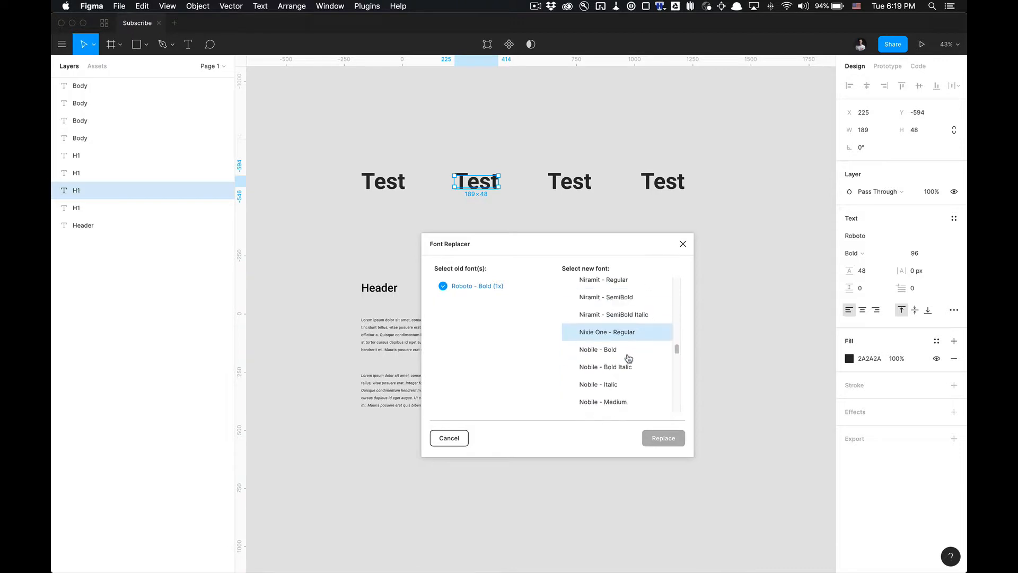
{"action": "left_click", "coordinate": [598, 350]}
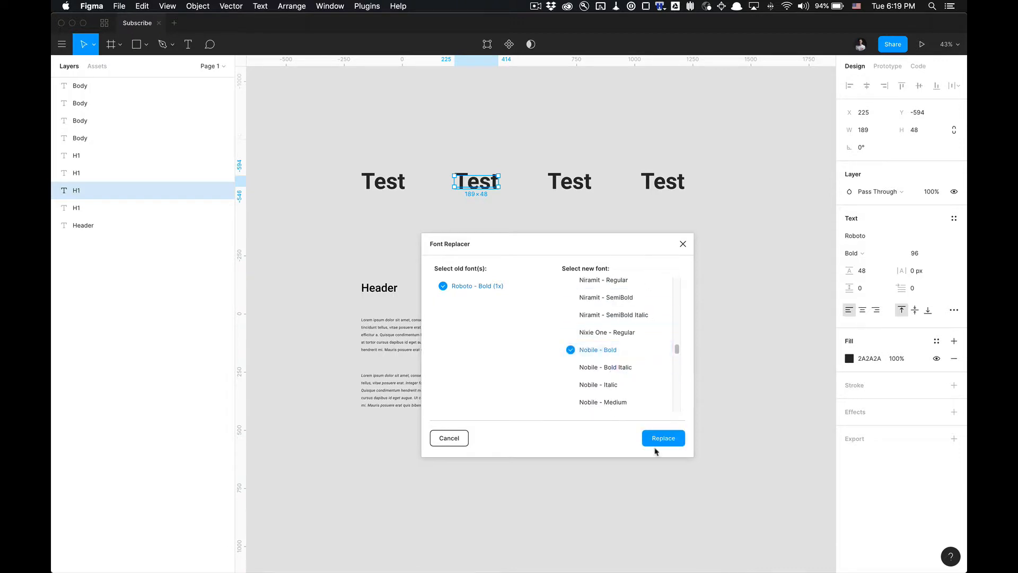
{"action": "left_click", "coordinate": [663, 438]}
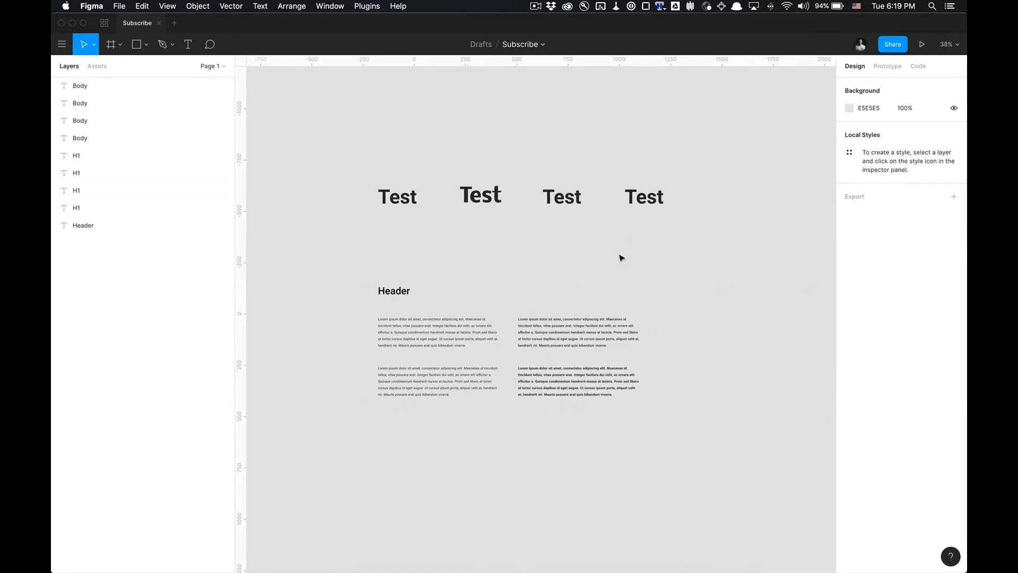
Duplicate the selected Roboto Bold Test headings with Cmd+D
{"action": "scroll", "scroll_direction": "down", "scroll_amount": 3}
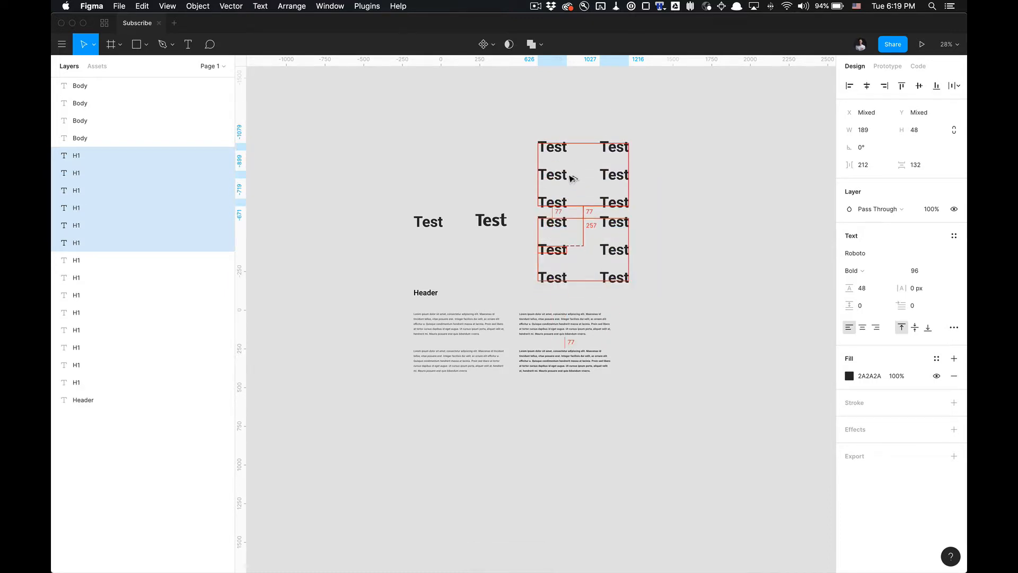
{"action": "key", "text": "cmd+d"}
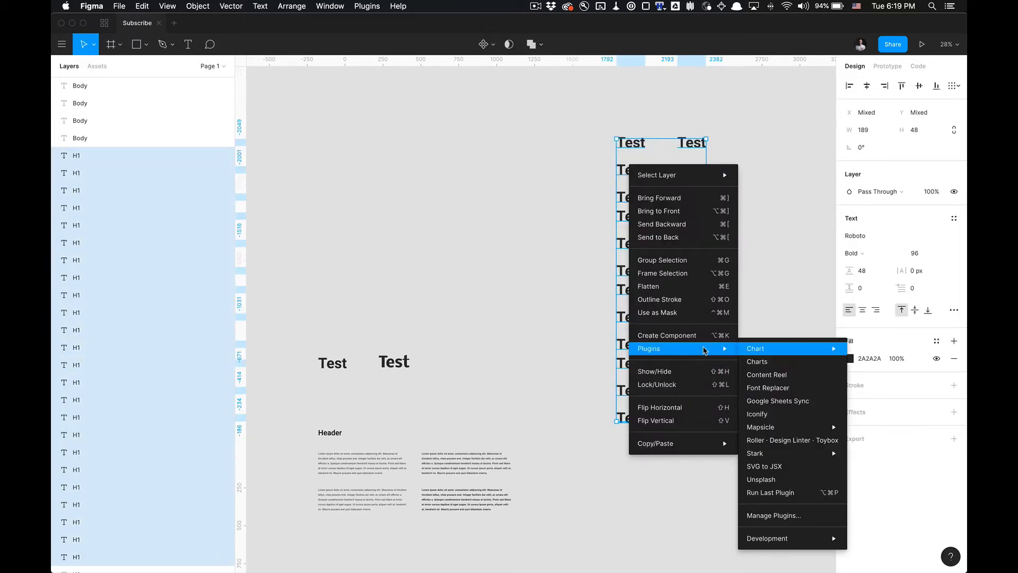
Replace Roboto - Bold (24x) with Avenir Next Condensed - Bold Italic in Font Replacer
{"action": "left_click", "coordinate": [768, 387]}
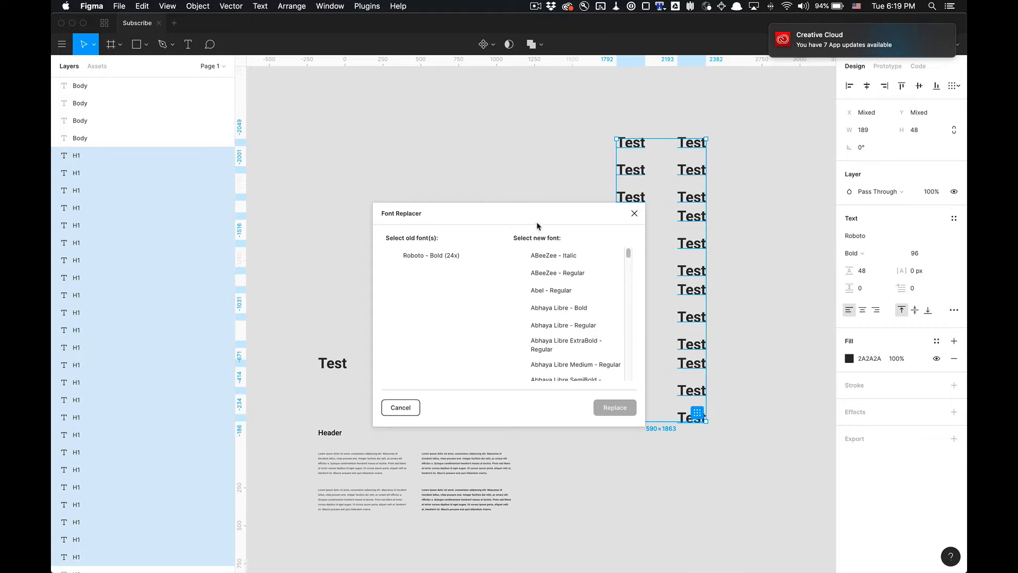
{"action": "left_click", "coordinate": [431, 255]}
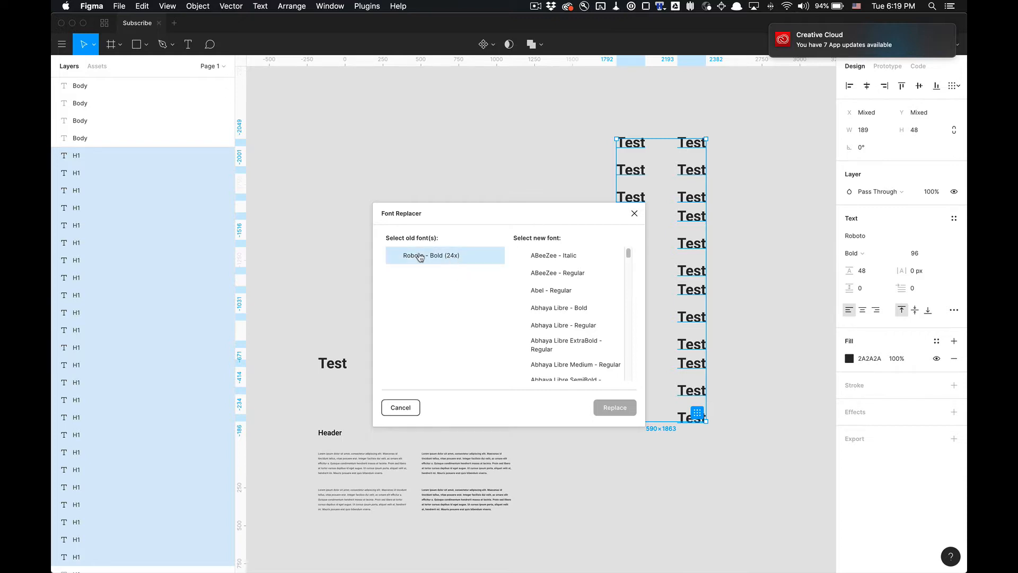
{"action": "left_click", "coordinate": [432, 255]}
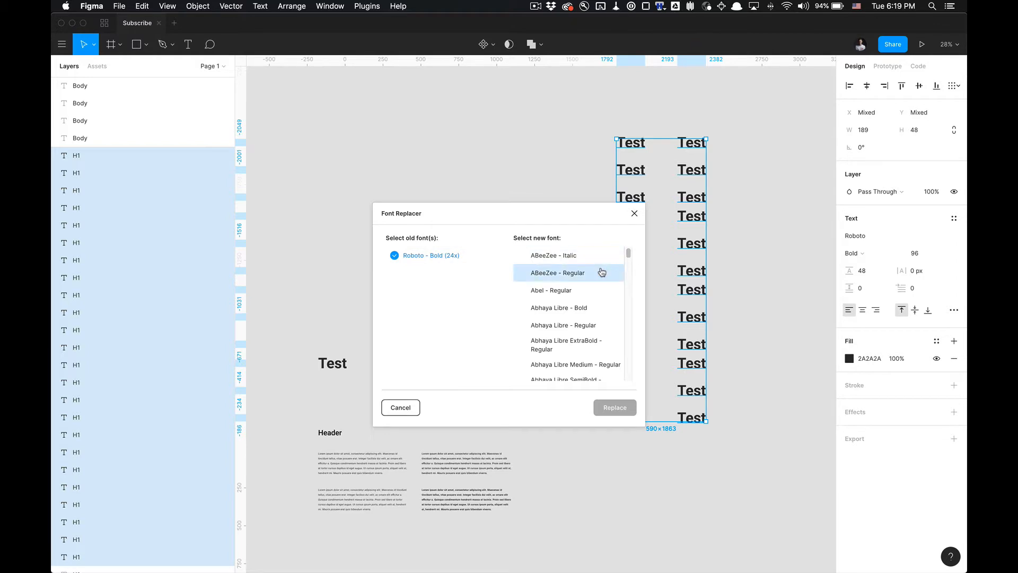
{"action": "scroll", "scroll_direction": "down", "scroll_amount": 3}
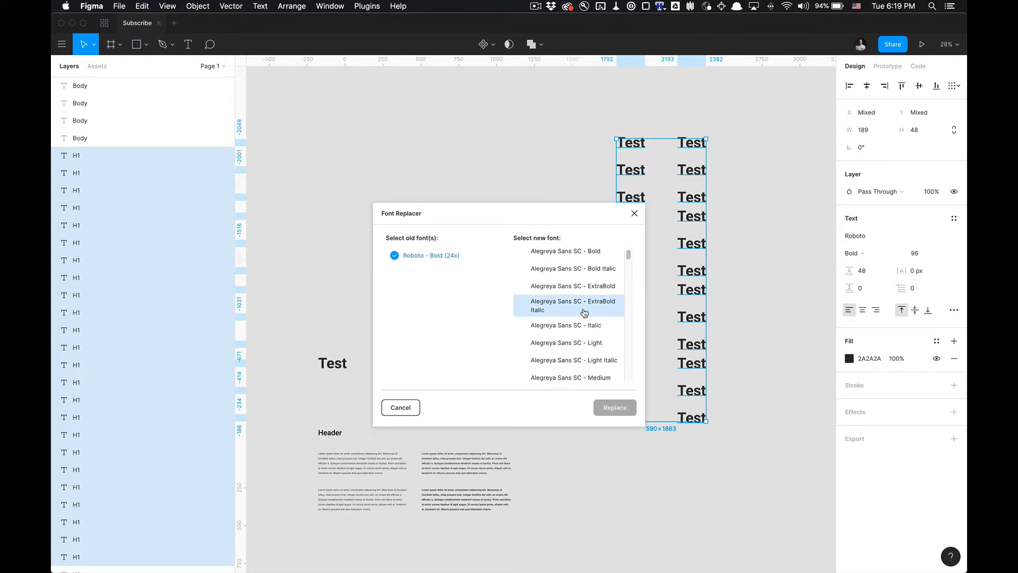
{"action": "scroll", "scroll_direction": "down", "scroll_amount": 3}
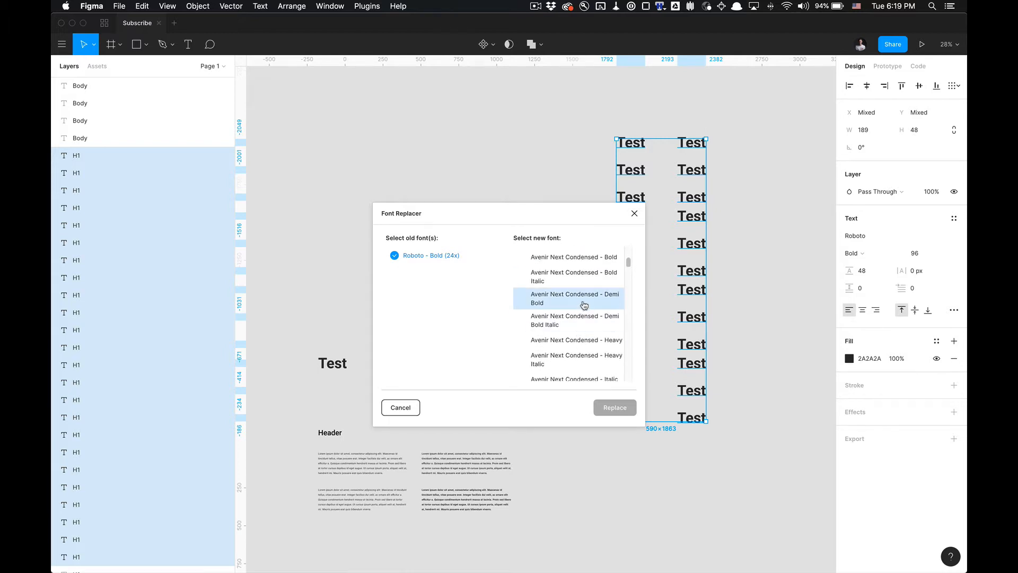
{"action": "left_click", "coordinate": [573, 276]}
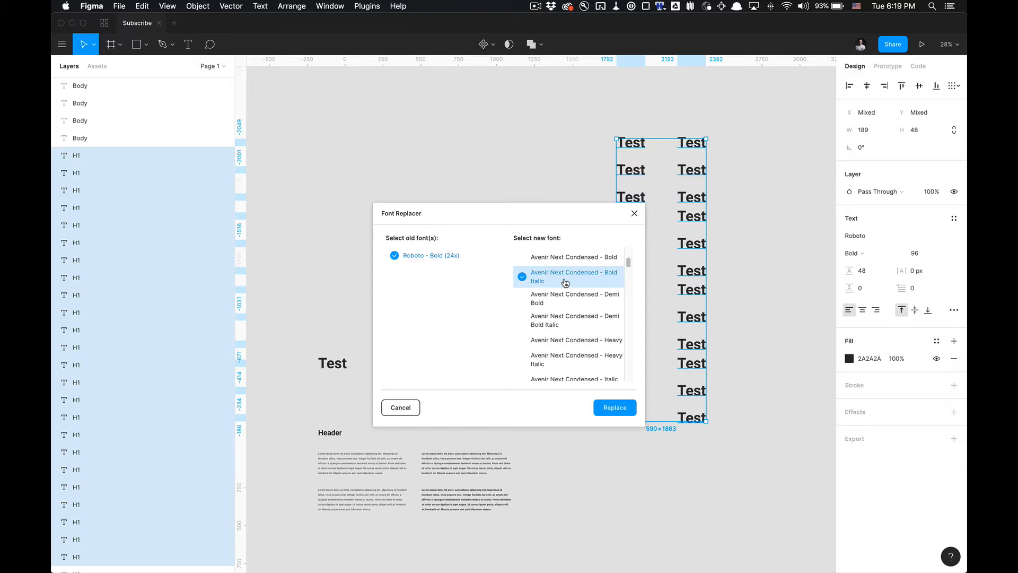
{"action": "left_click", "coordinate": [613, 407]}
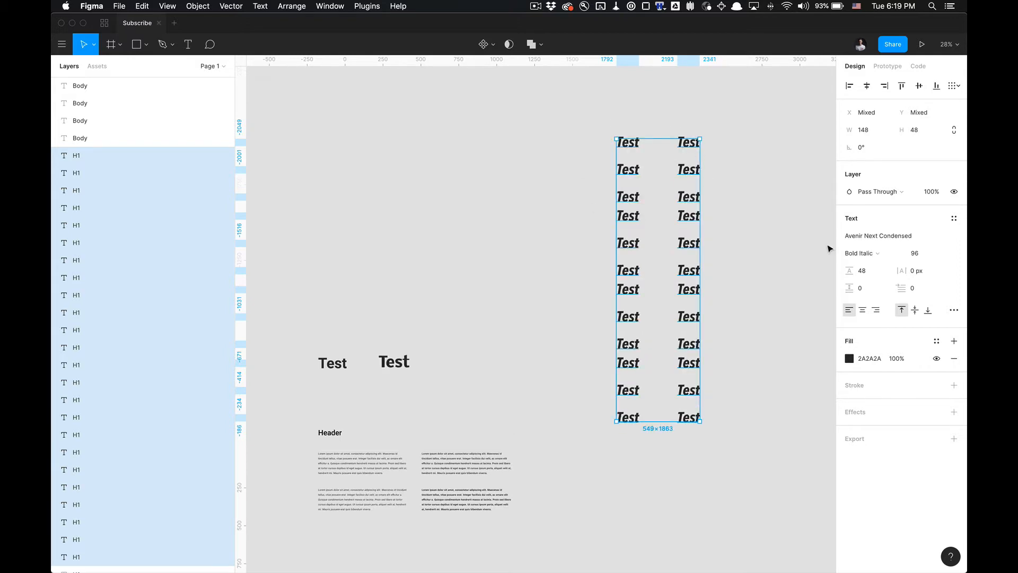
{"action": "mouse_move", "coordinate": [710, 221]}
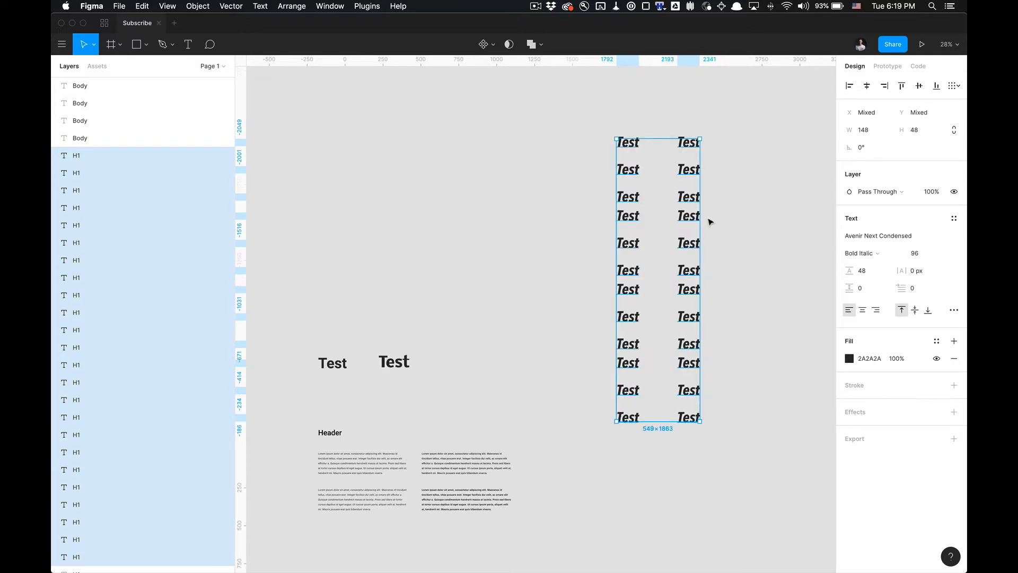
Deselect the headings and select the left-column body paragraphs
{"action": "left_click", "coordinate": [747, 200]}
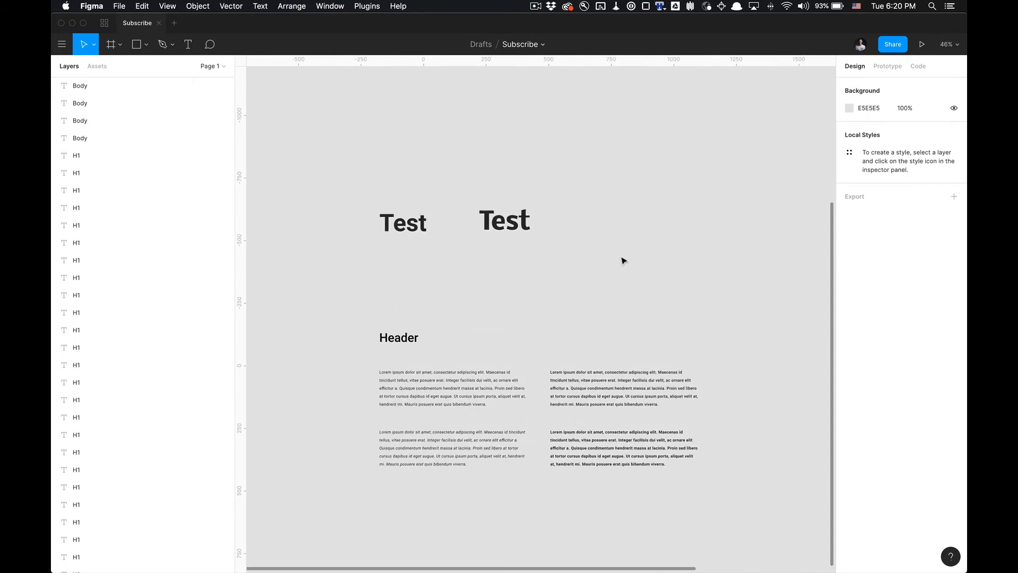
{"action": "mouse_move", "coordinate": [498, 255]}
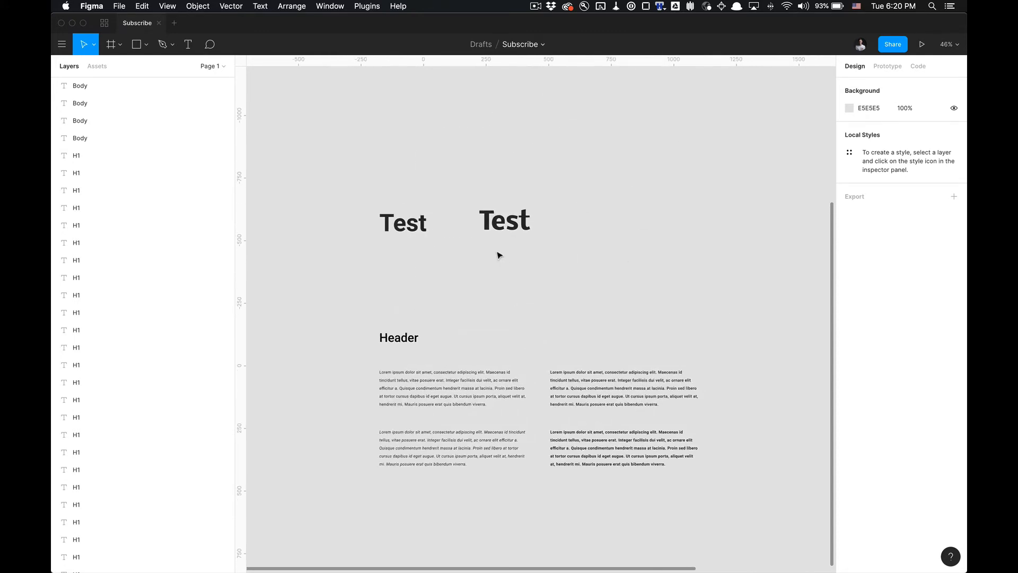
{"action": "left_click", "coordinate": [453, 387]}
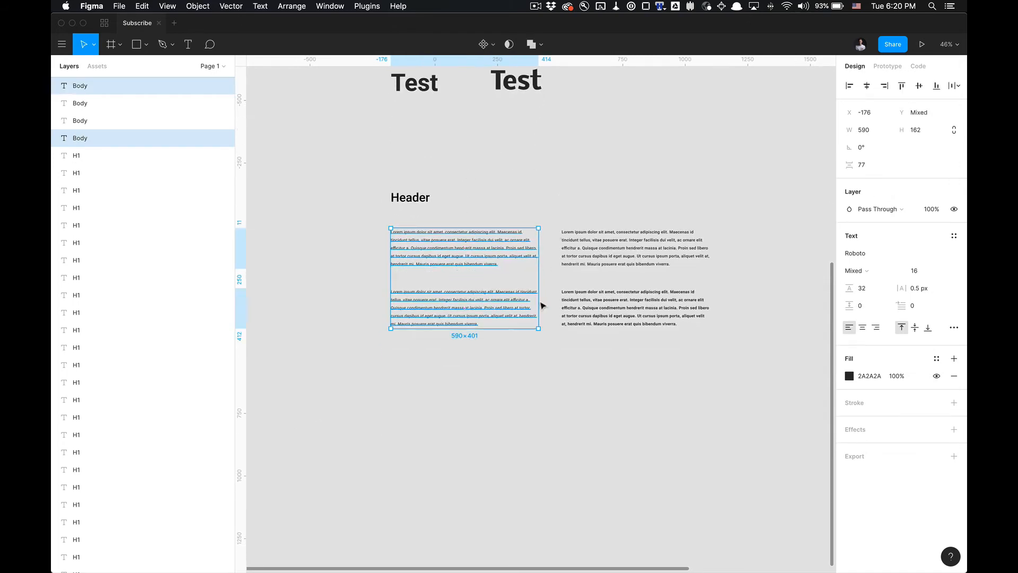
Run Font Replacer on the body text, swapping all Roboto fonts for Allan - Regular
{"action": "right_click", "coordinate": [542, 306]}
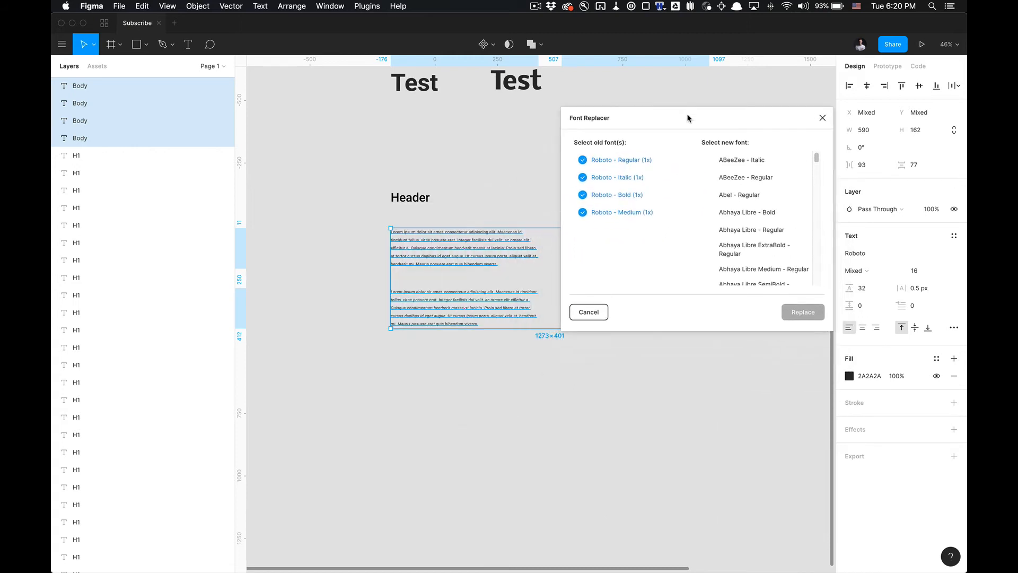
{"action": "left_click", "coordinate": [622, 211]}
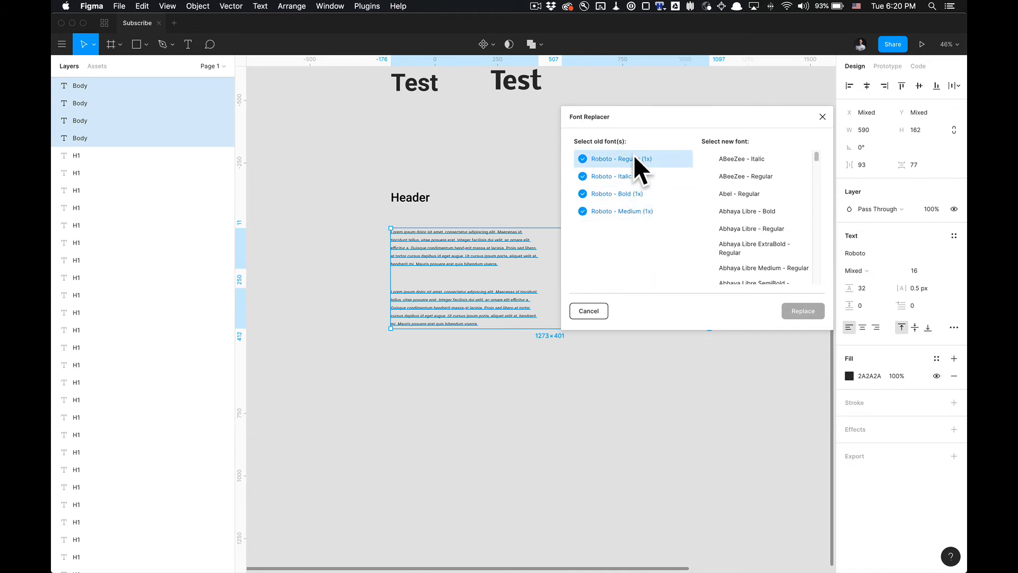
{"action": "scroll", "scroll_direction": "down", "scroll_amount": 3}
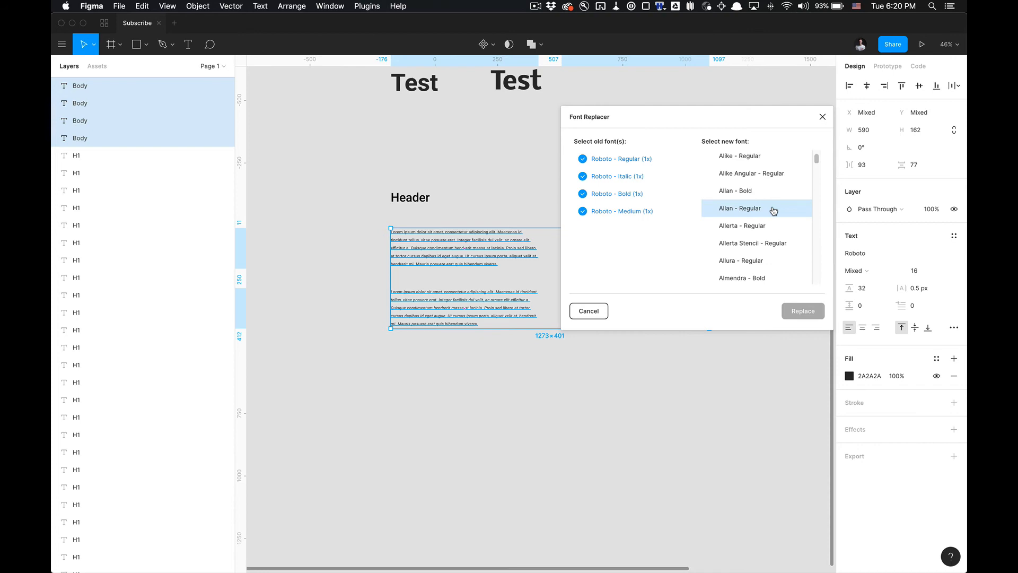
{"action": "left_click", "coordinate": [739, 208]}
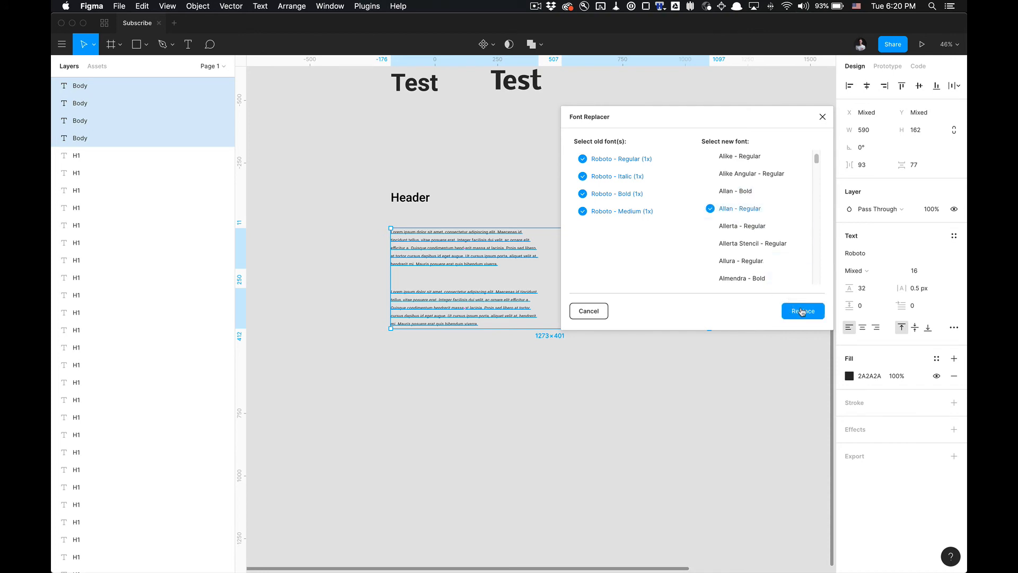
{"action": "left_click", "coordinate": [802, 310]}
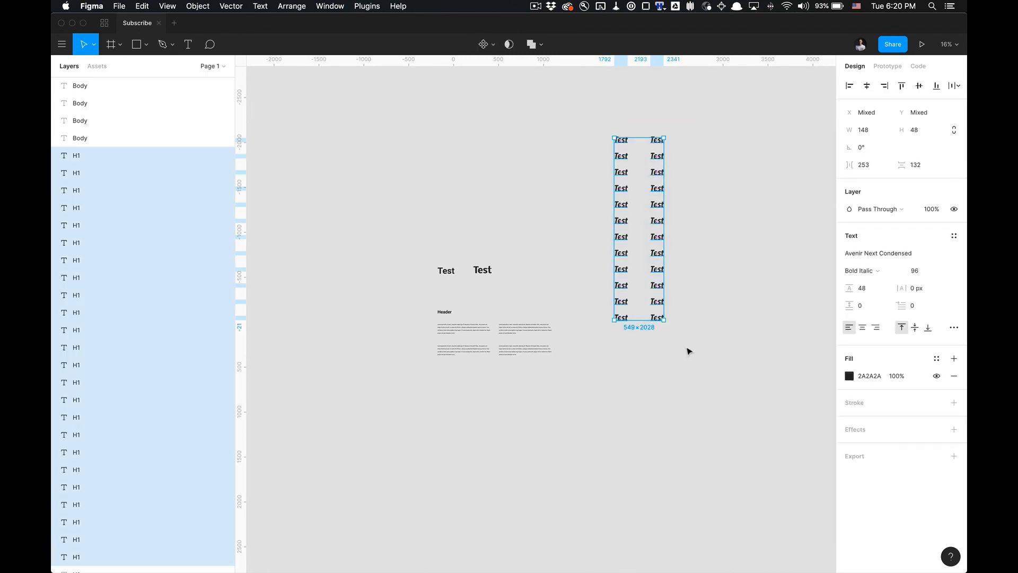
{"action": "mouse_move", "coordinate": [684, 351]}
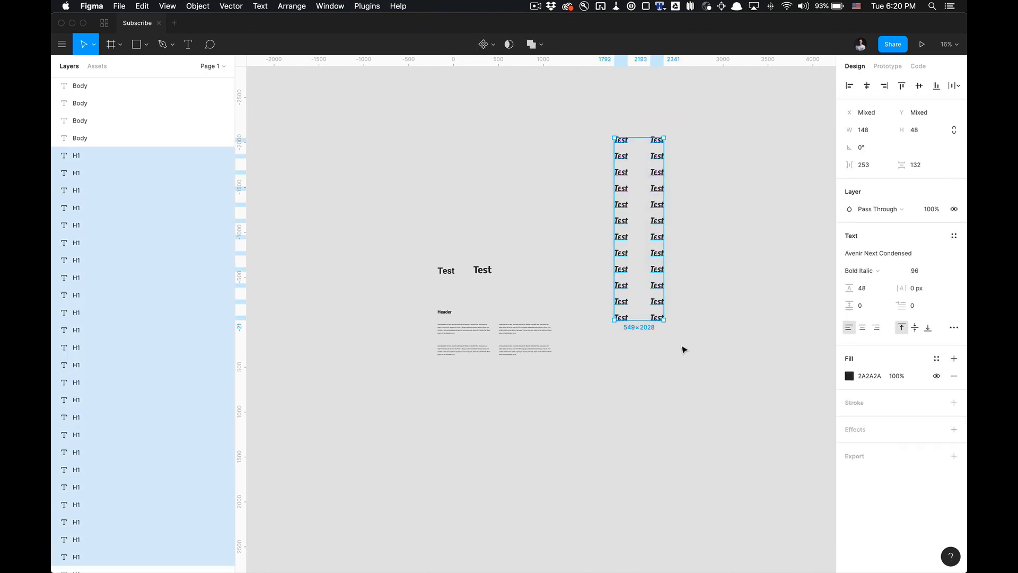